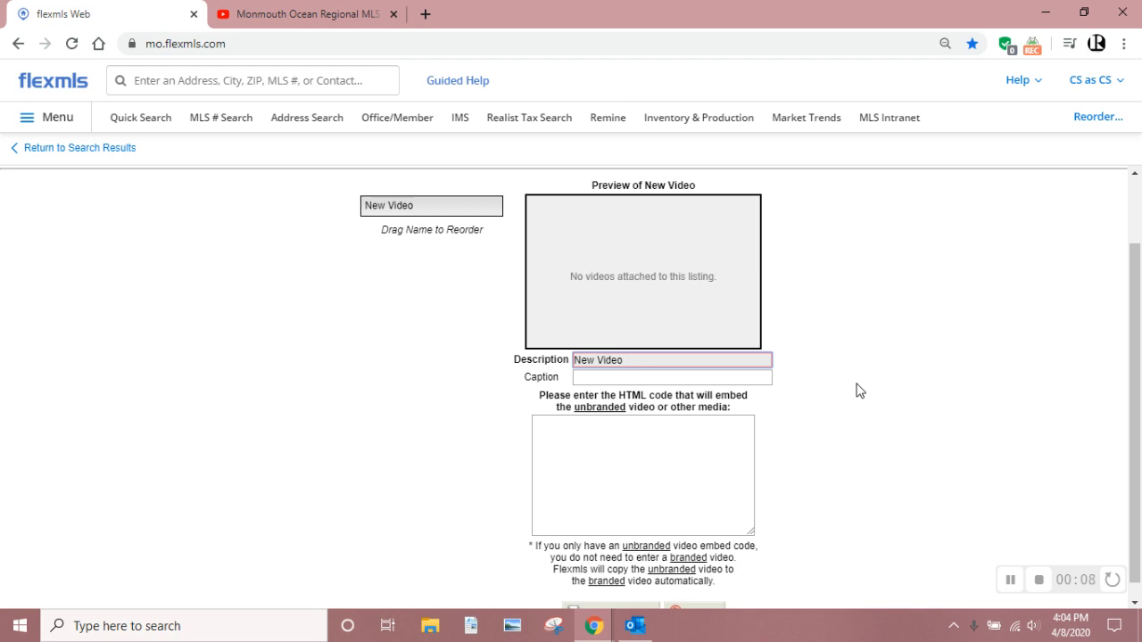
- Review the New Video description field, then bring up the YouTube market update video
click(672, 360)
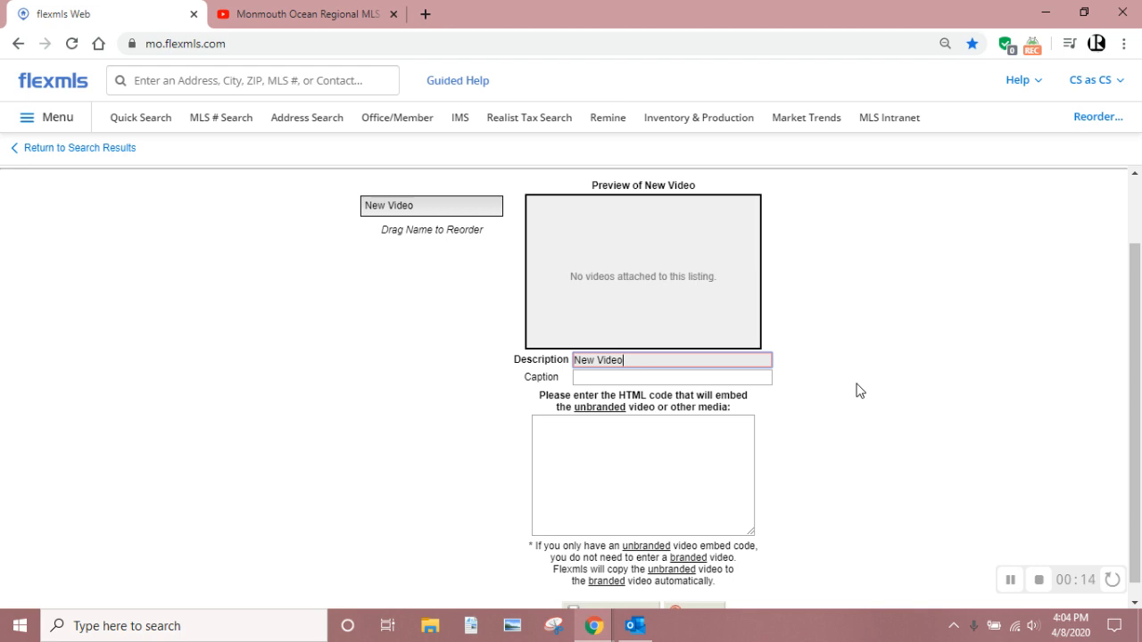
mouse_move(392, 300)
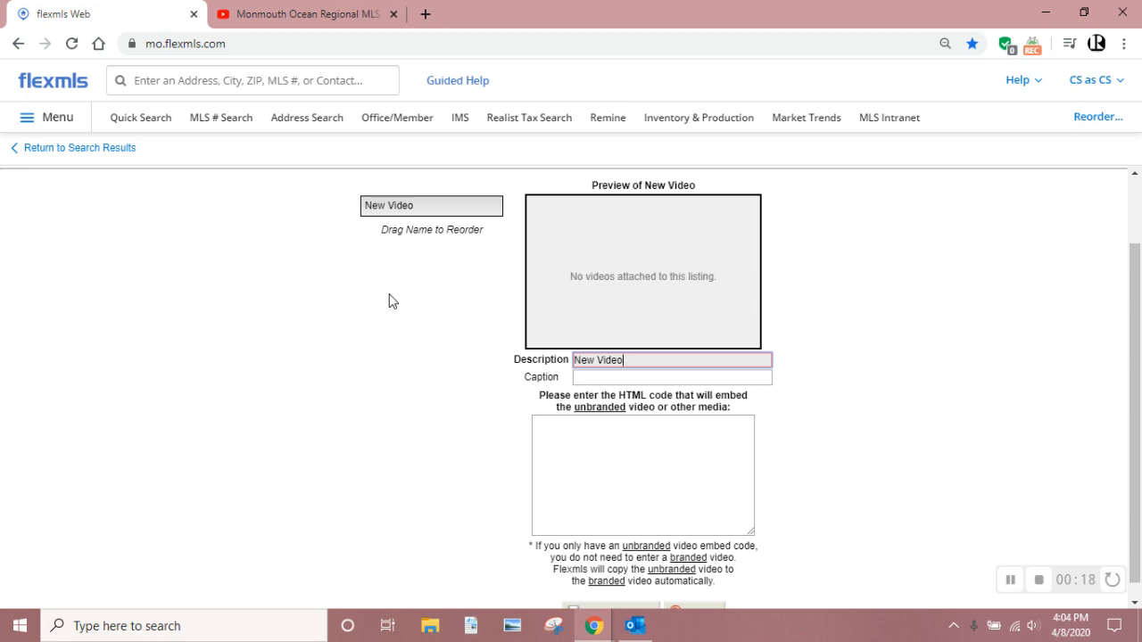
mouse_move(338, 210)
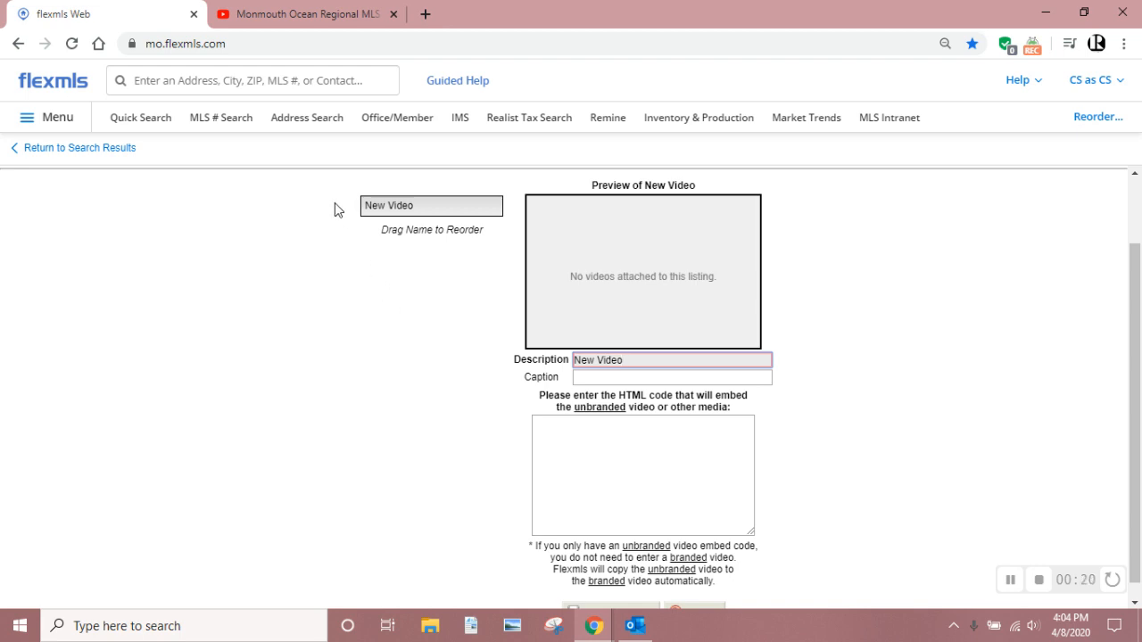
mouse_move(437, 224)
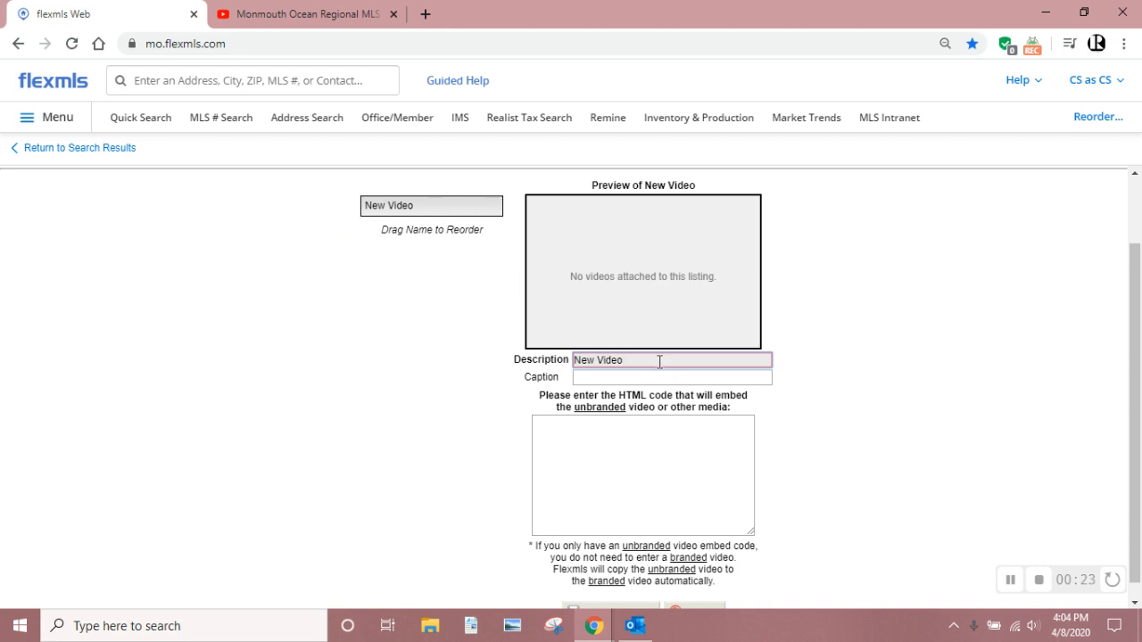
mouse_move(702, 447)
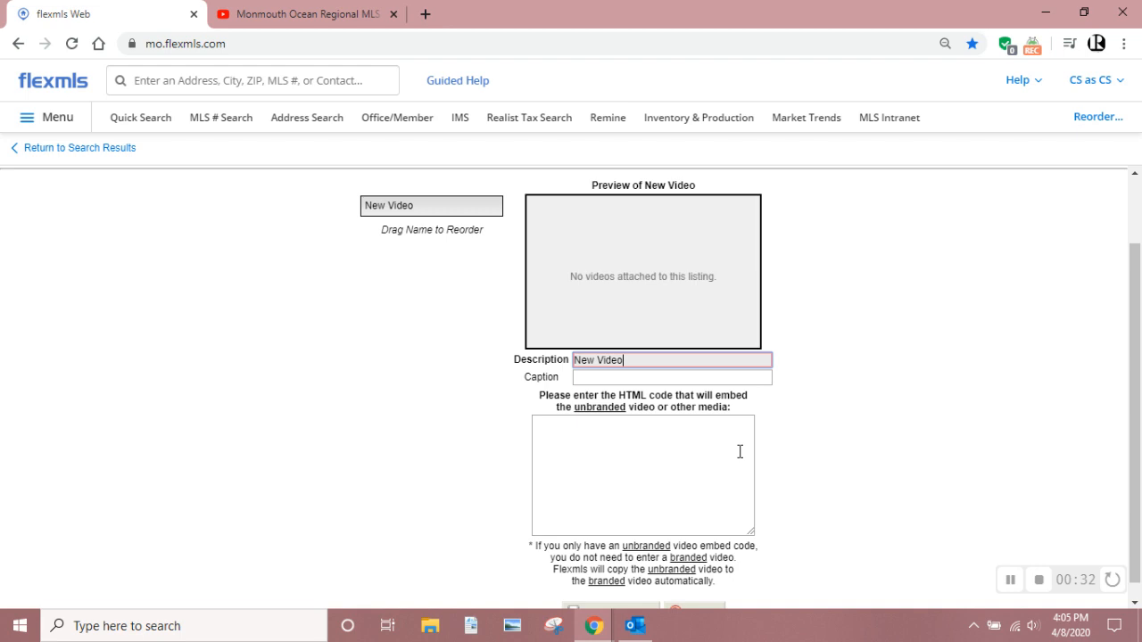
mouse_move(718, 463)
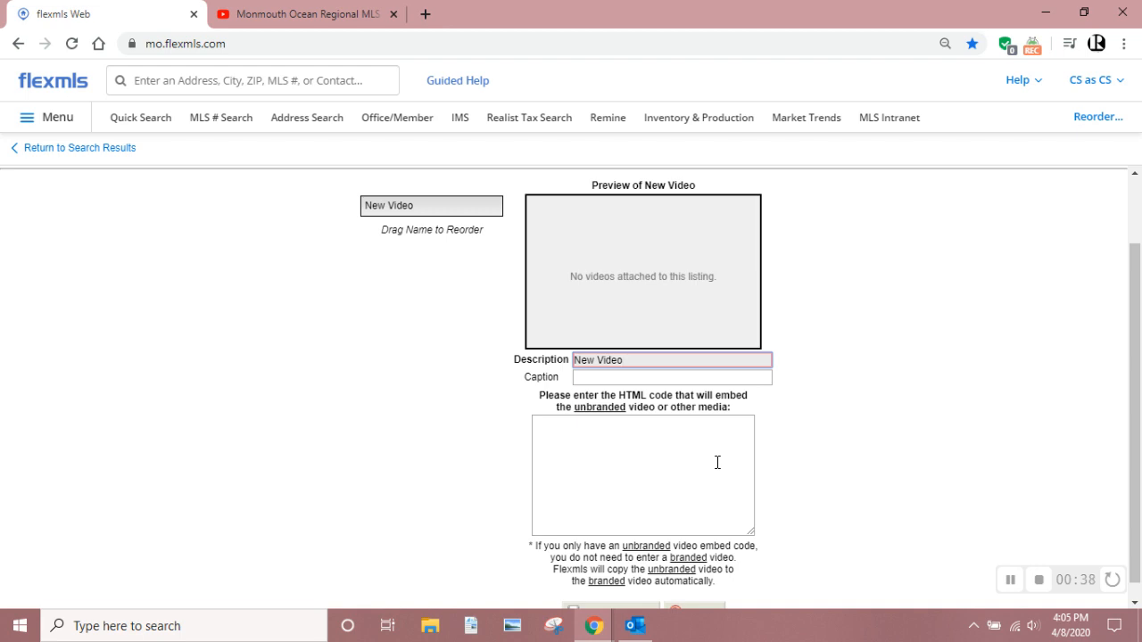
mouse_move(272, 172)
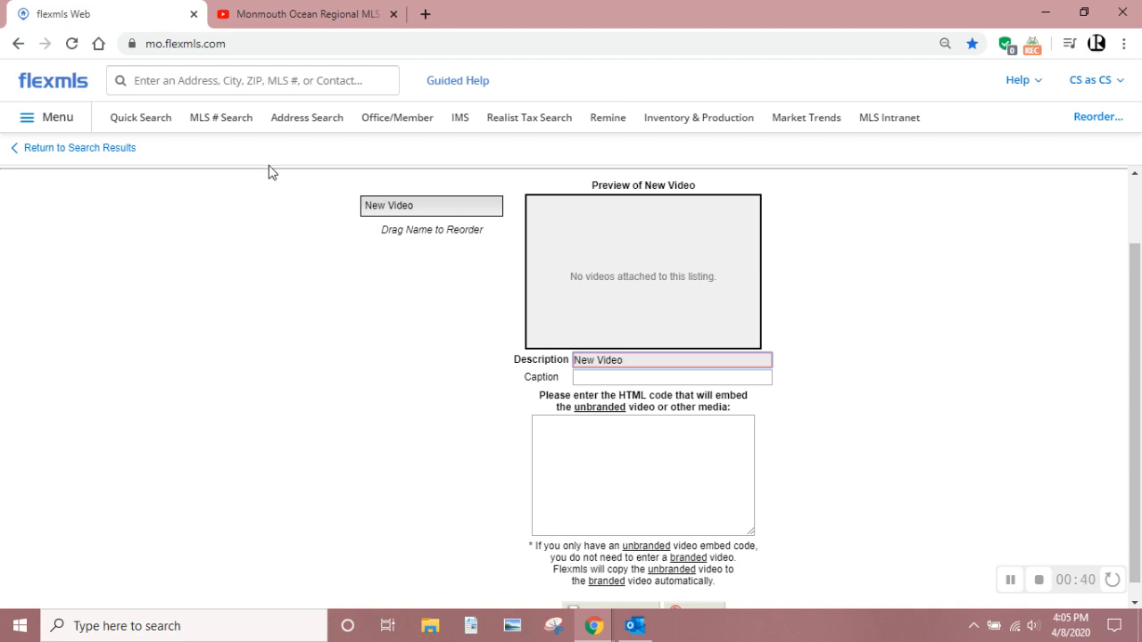
click(303, 13)
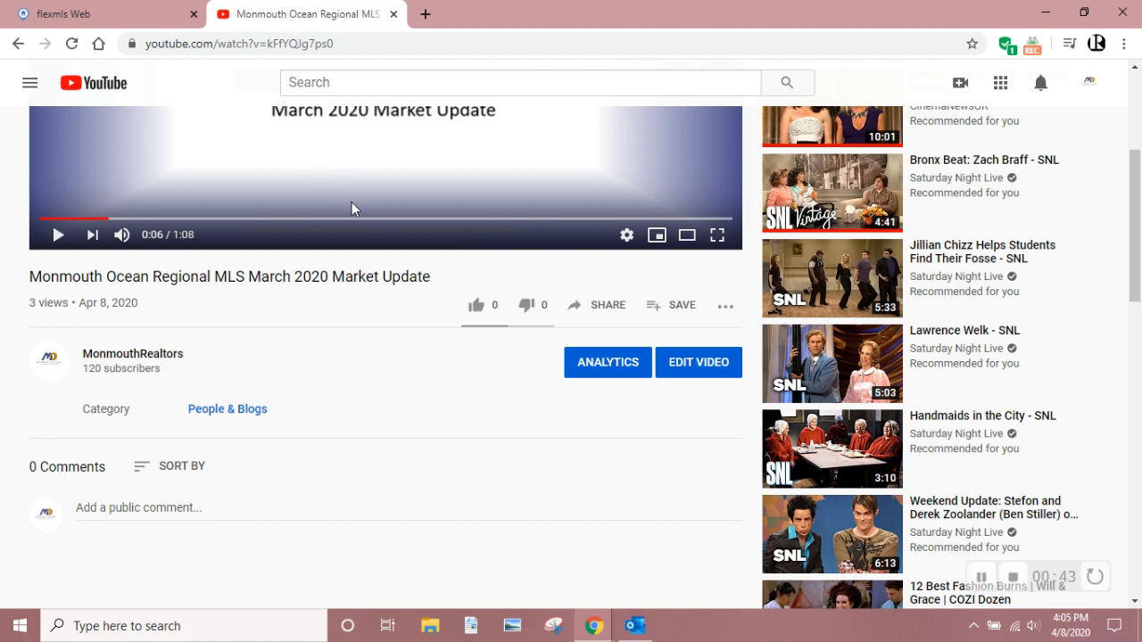
mouse_move(607, 306)
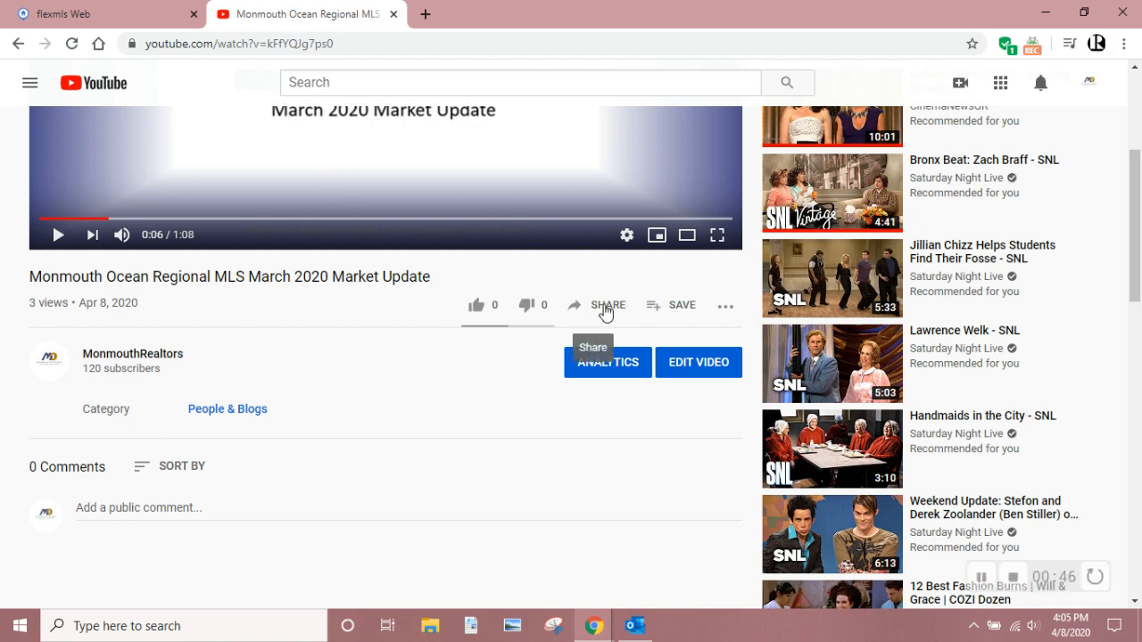
- Copy the March 2020 Market Update video's iframe embed code via Share > Embed
click(608, 305)
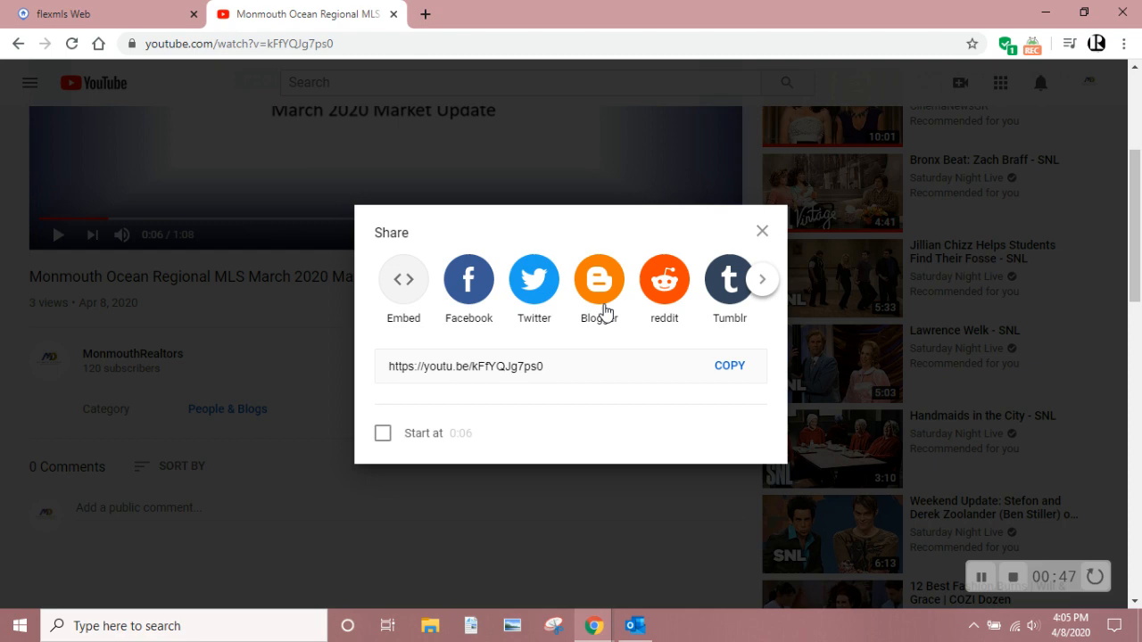
mouse_move(403, 278)
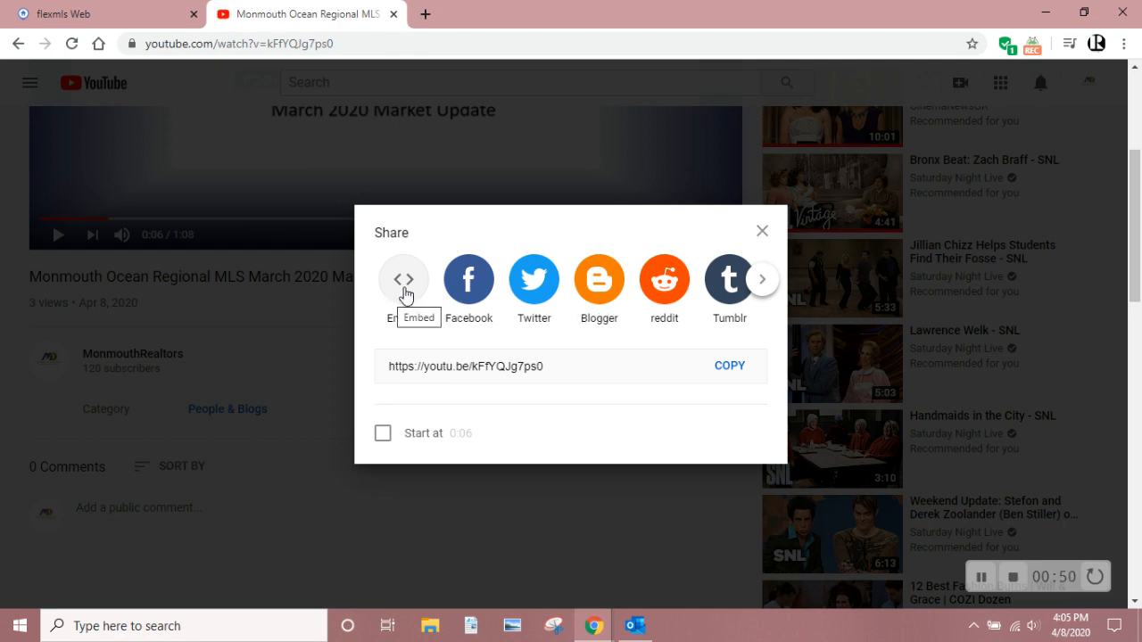
click(403, 279)
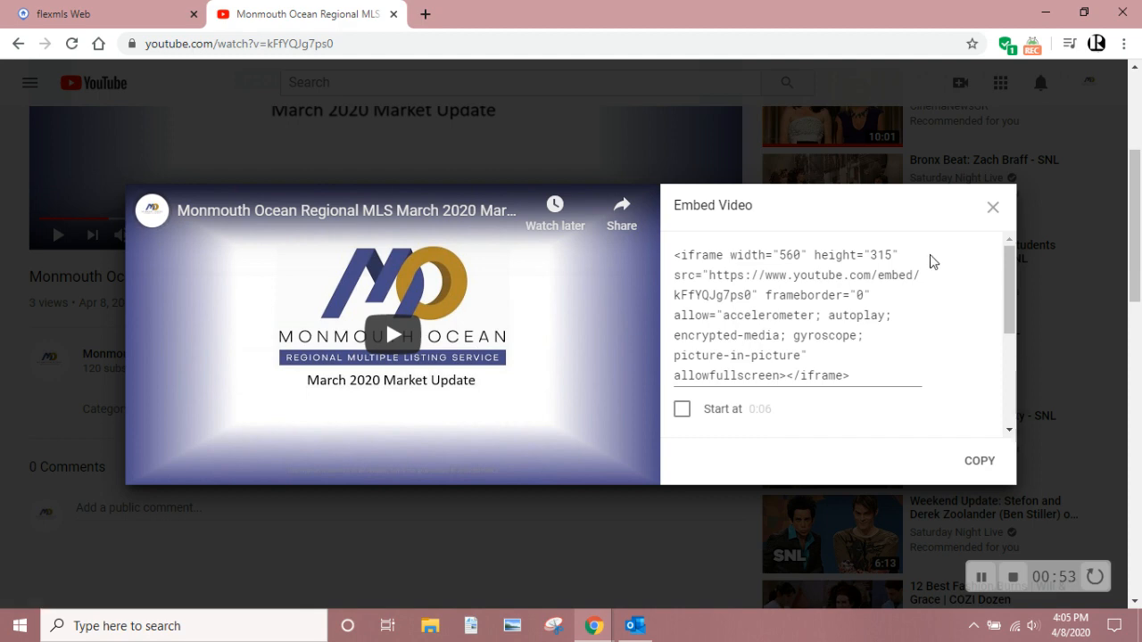
mouse_move(929, 285)
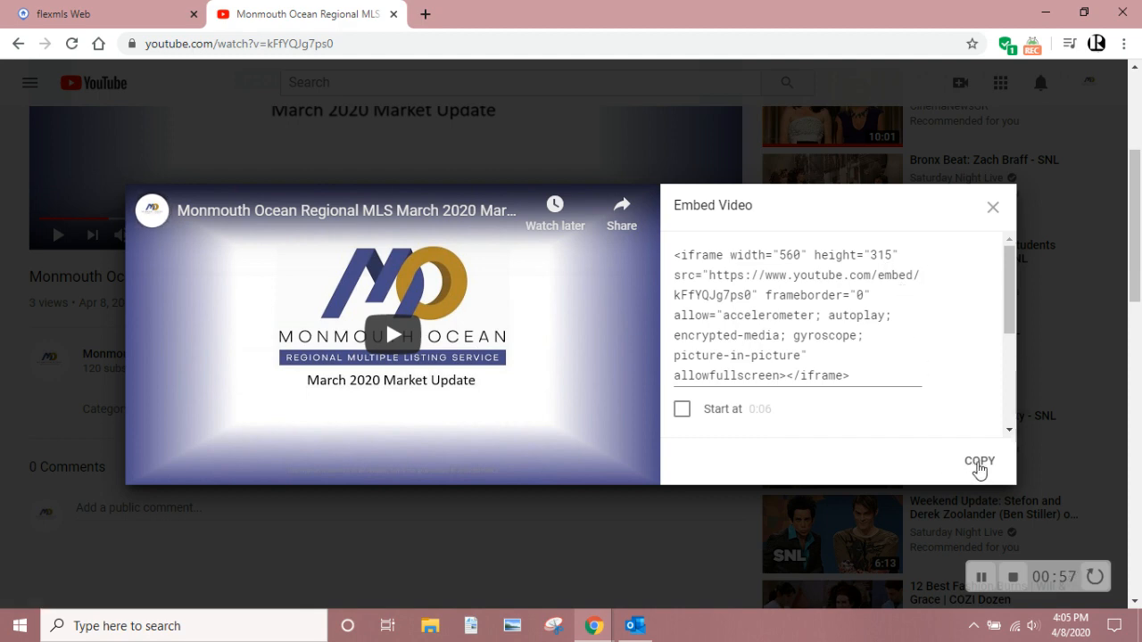
click(978, 461)
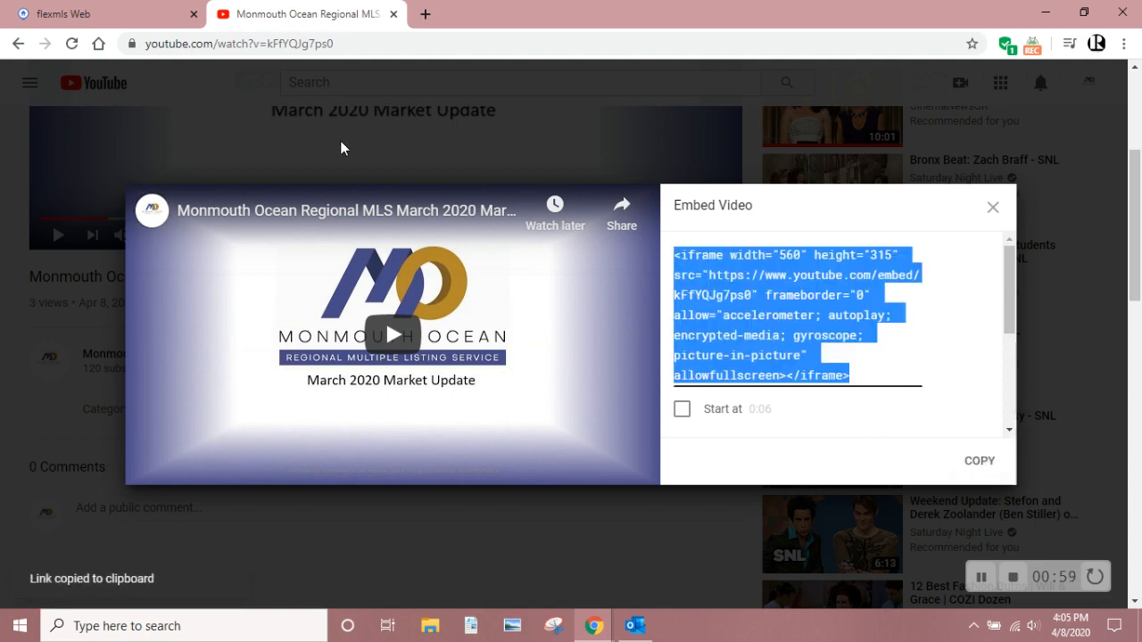
- Paste the YouTube iframe embed code (560x315, kFfYQJg7ps0) into the unbranded video HTML box
click(103, 13)
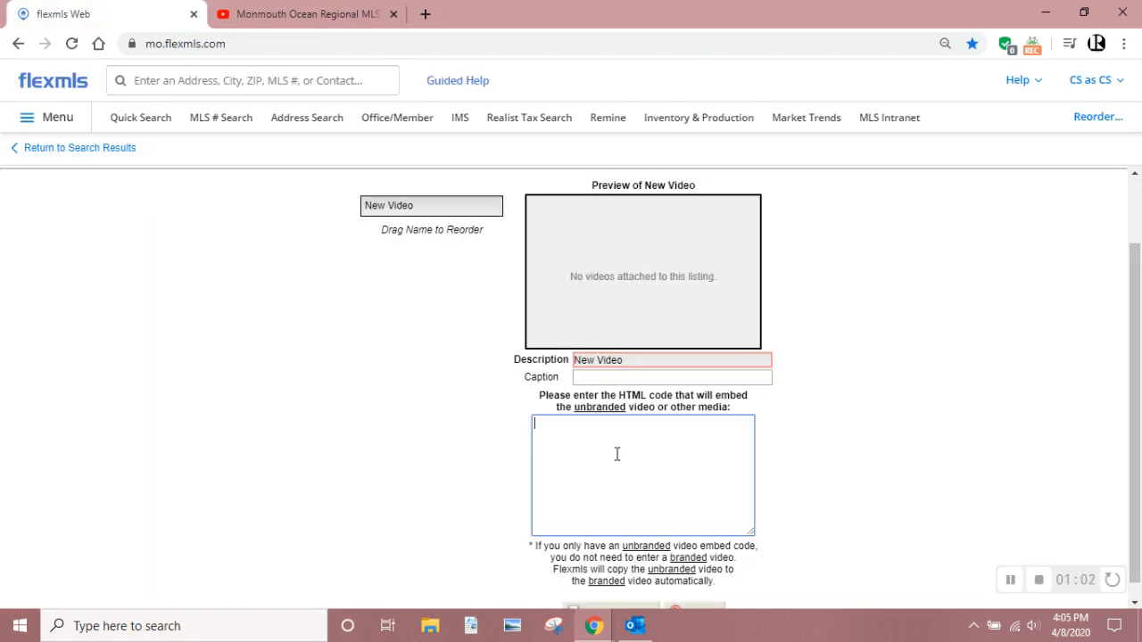
text(<iframe width="560" height="315" src="https://www.youtube.com/embed/kFfYQJg7ps0" frameborder="0" allow="accelerometer; autoplay; encrypted-media; gyroscope; picture-in-picture" allowfullscreen></iframe>)
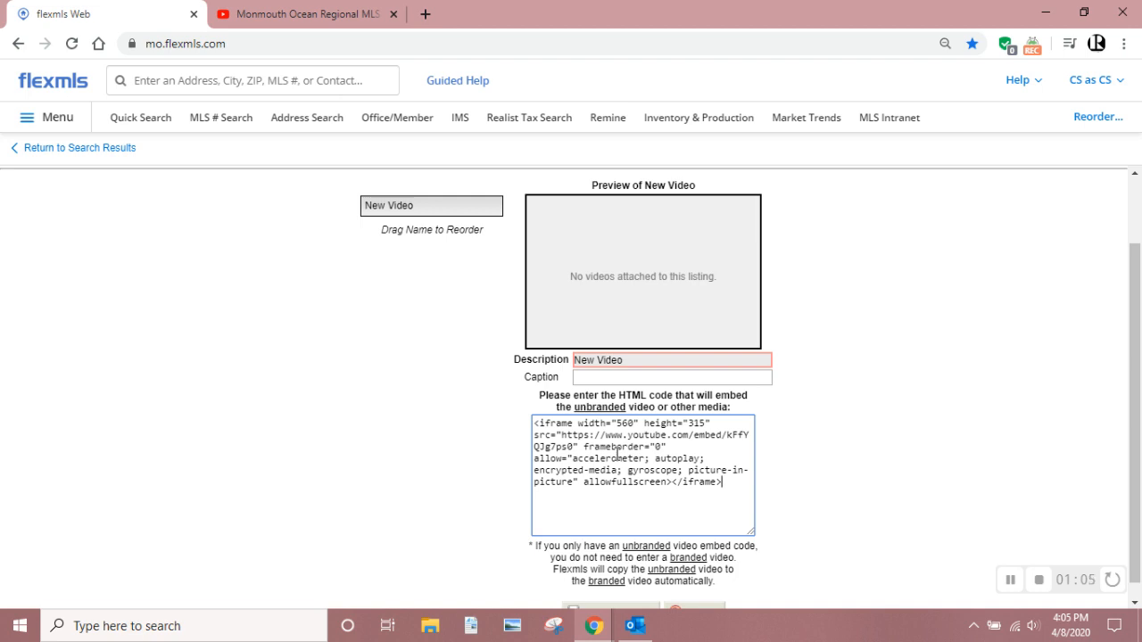
mouse_move(852, 413)
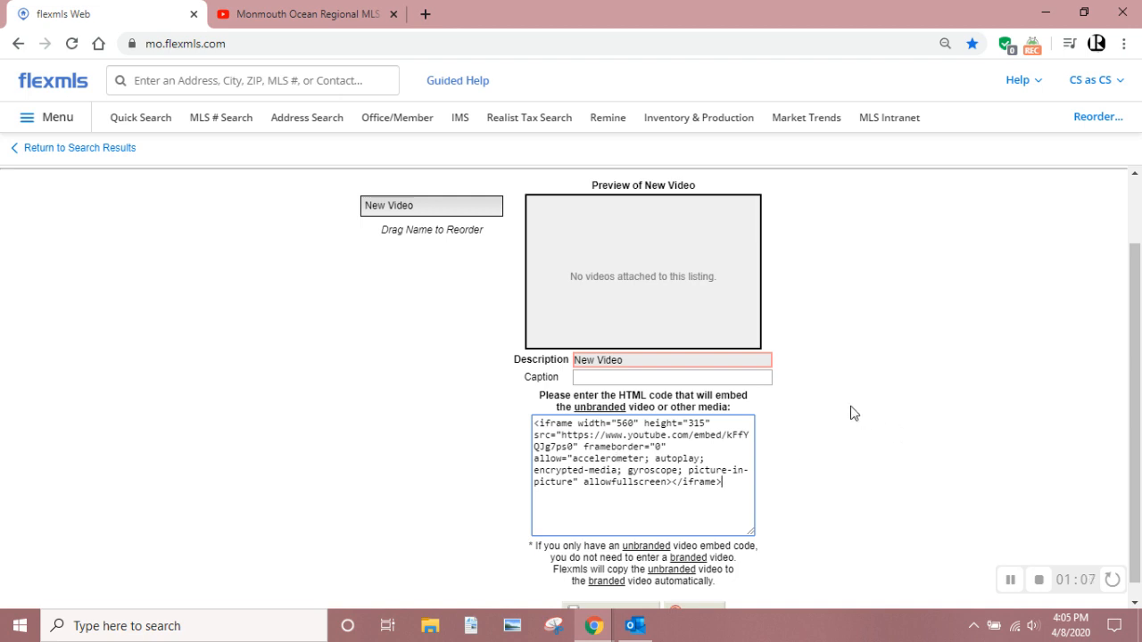